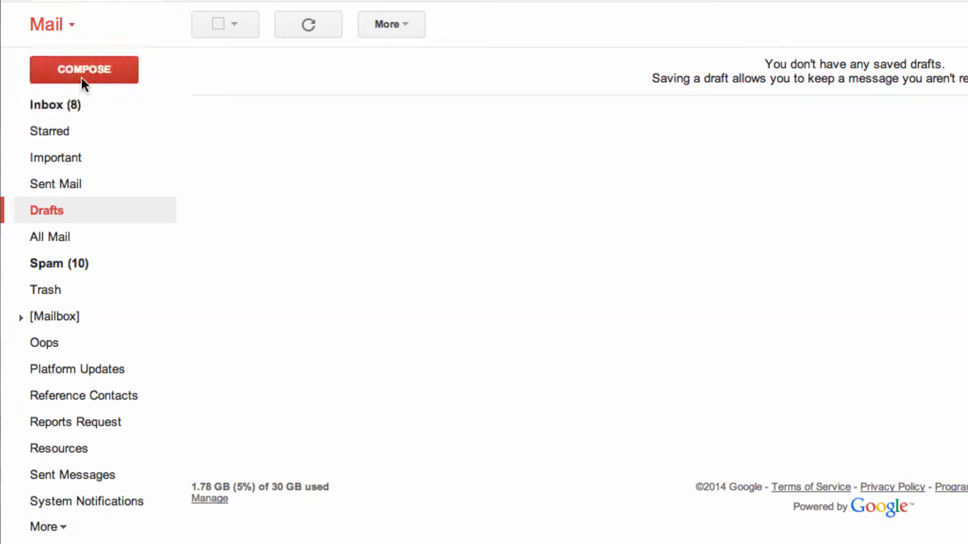
# Select the Mobile Contact in Google Contacts and bring up its More actions
pyautogui.click(70, 24)
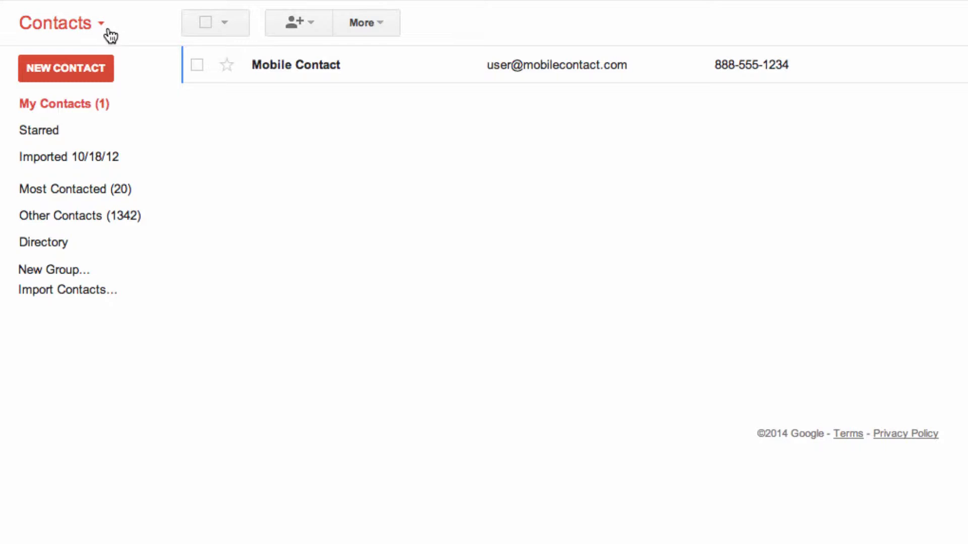
pyautogui.click(197, 65)
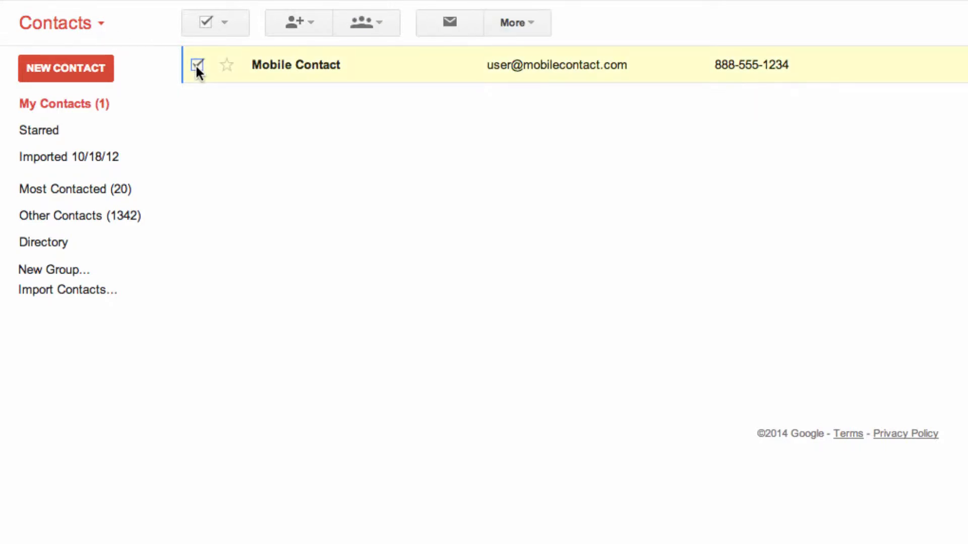
pyautogui.click(517, 22)
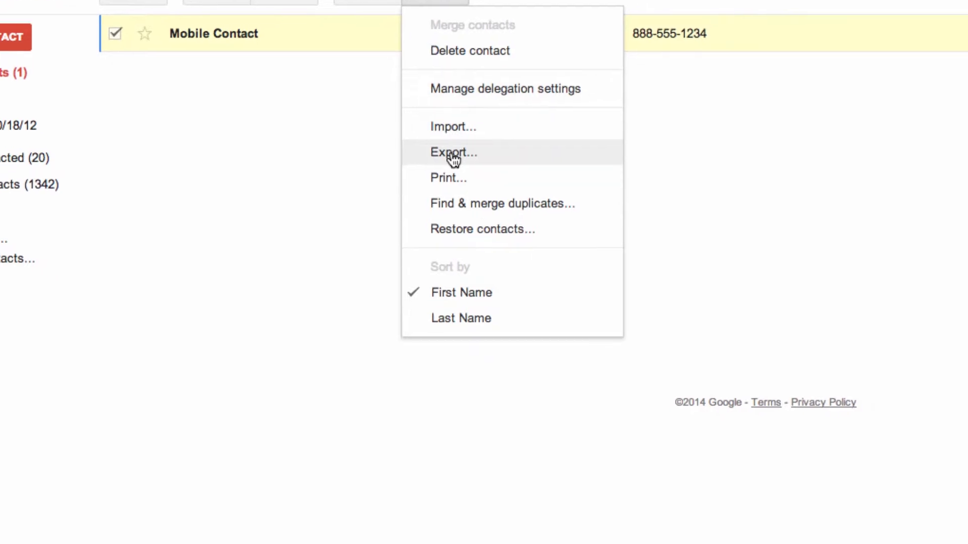
# Export only the selected Mobile Contact in vCard format
pyautogui.click(452, 153)
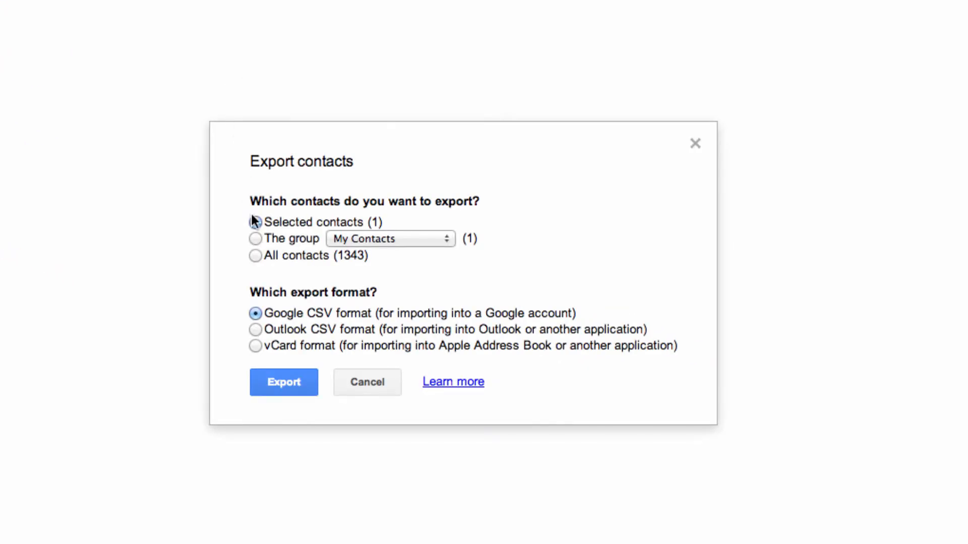
pyautogui.click(255, 221)
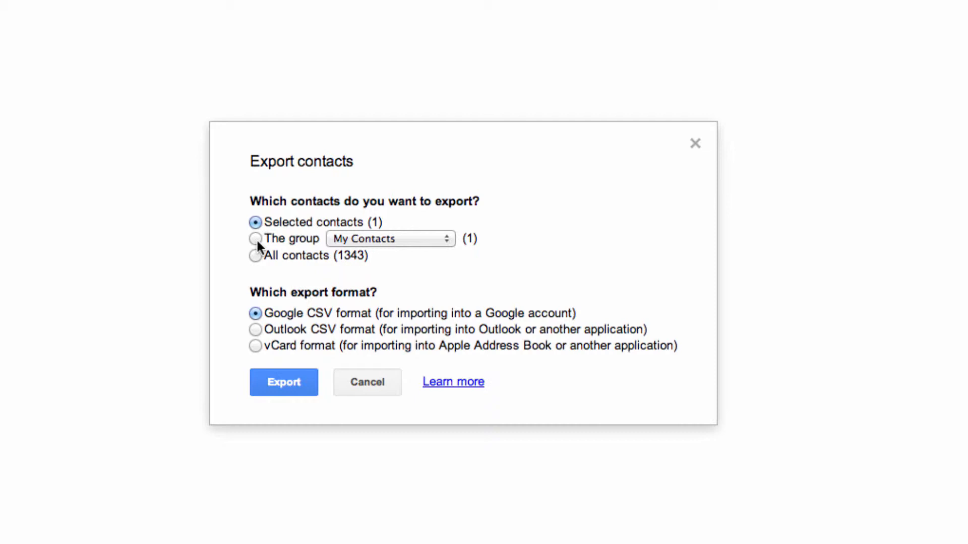
pyautogui.click(255, 346)
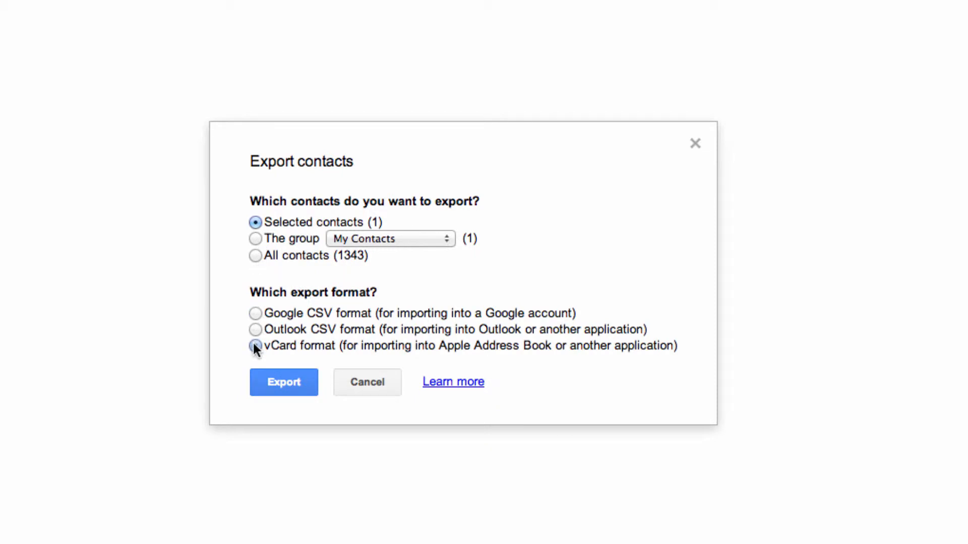
pyautogui.click(255, 345)
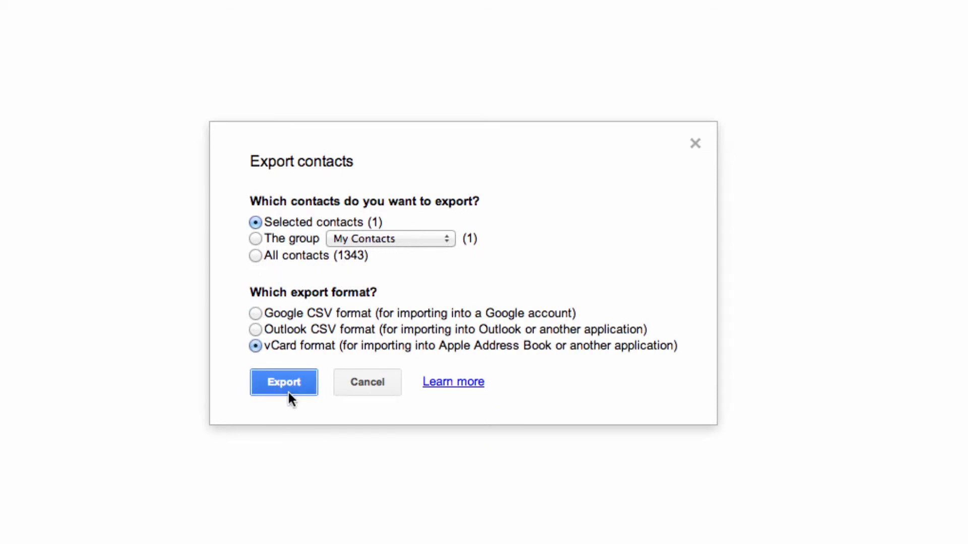
pyautogui.click(283, 382)
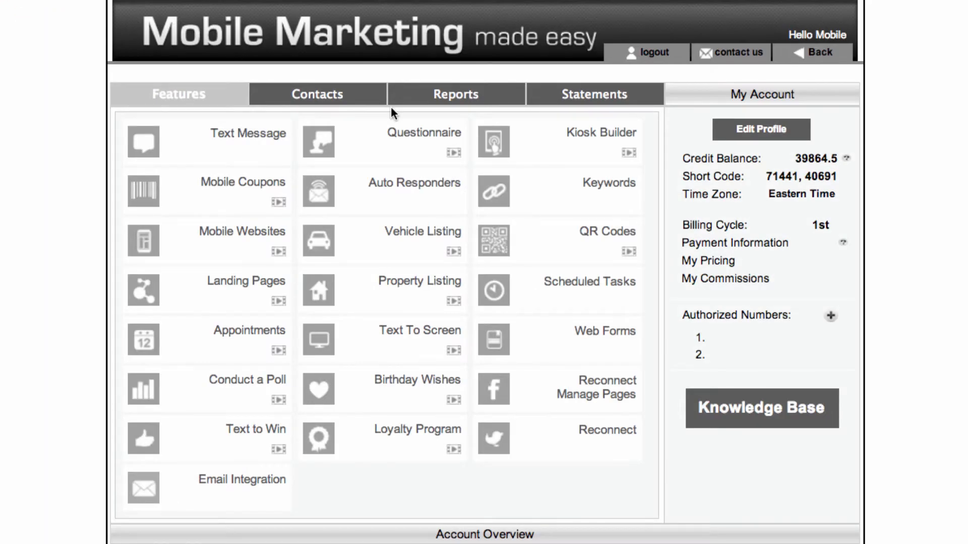
pyautogui.moveTo(390, 123)
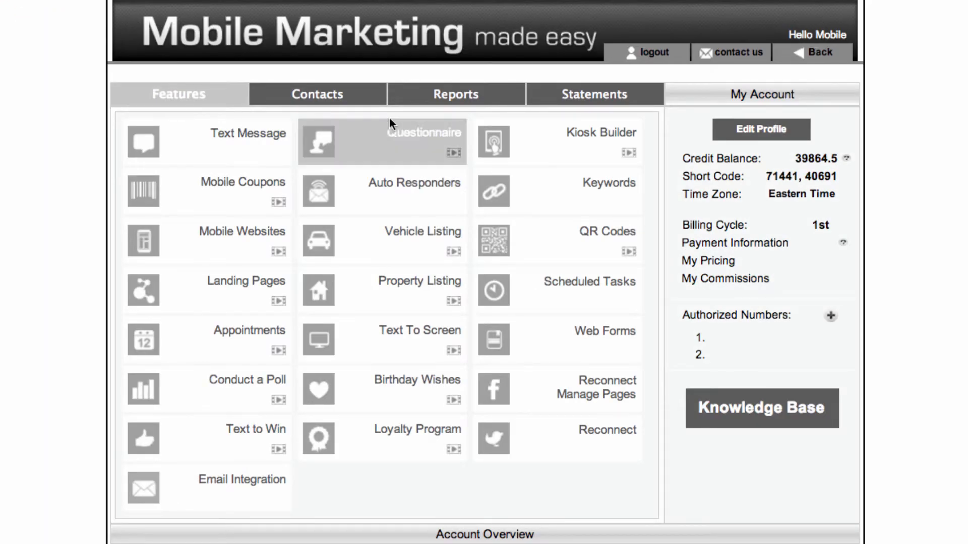
pyautogui.moveTo(237, 292)
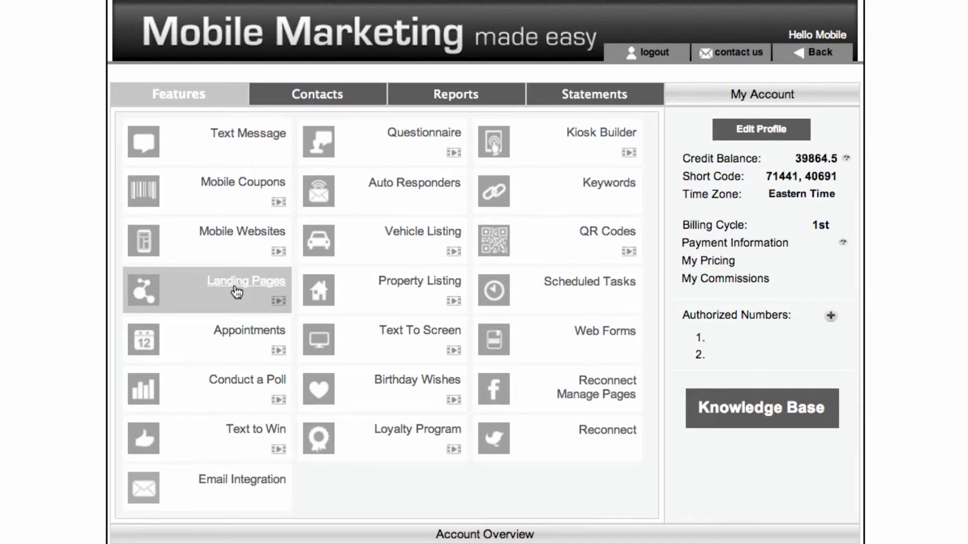
# Start a new mobile landing page from the Landing Pages list
pyautogui.click(245, 281)
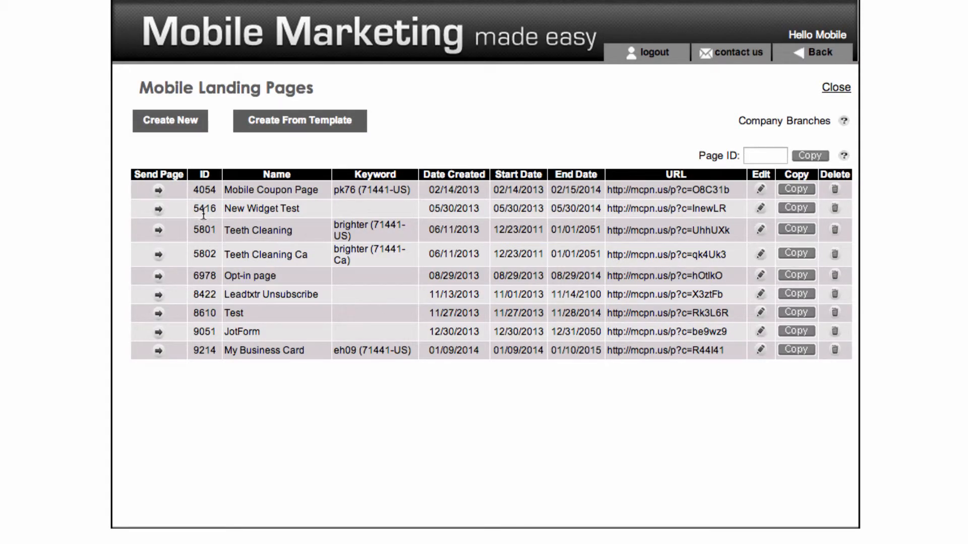
pyautogui.click(169, 121)
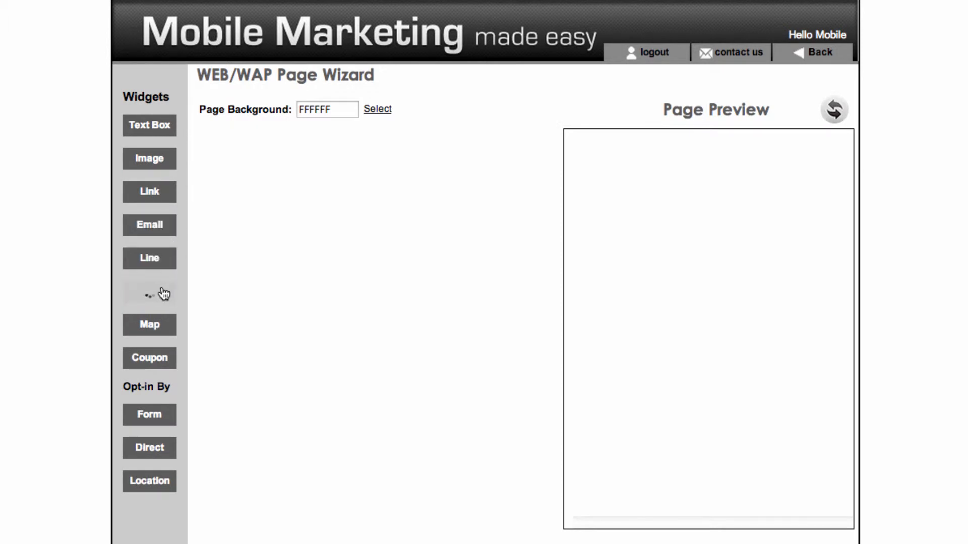
# Add an email vCard widget to the page with the exported .vcf file uploaded
pyautogui.click(149, 292)
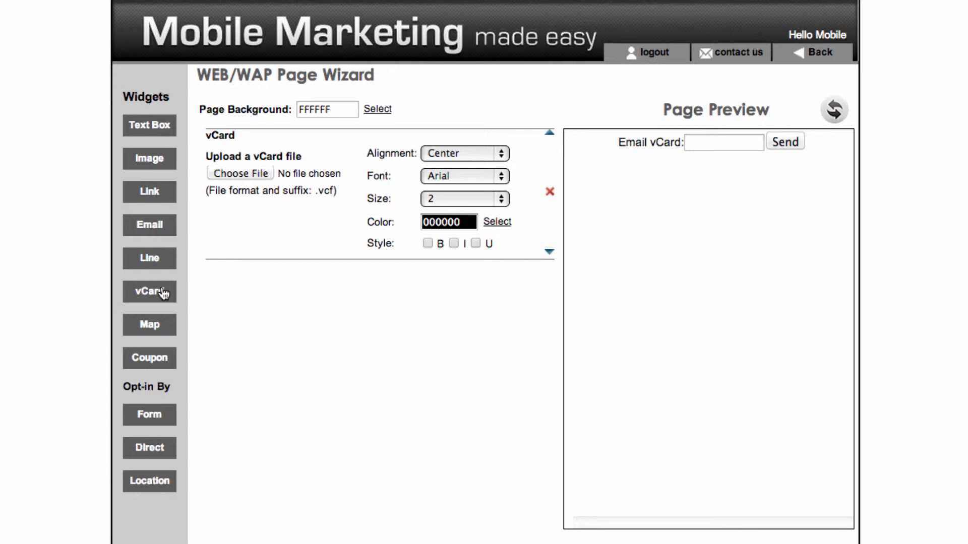
pyautogui.click(240, 173)
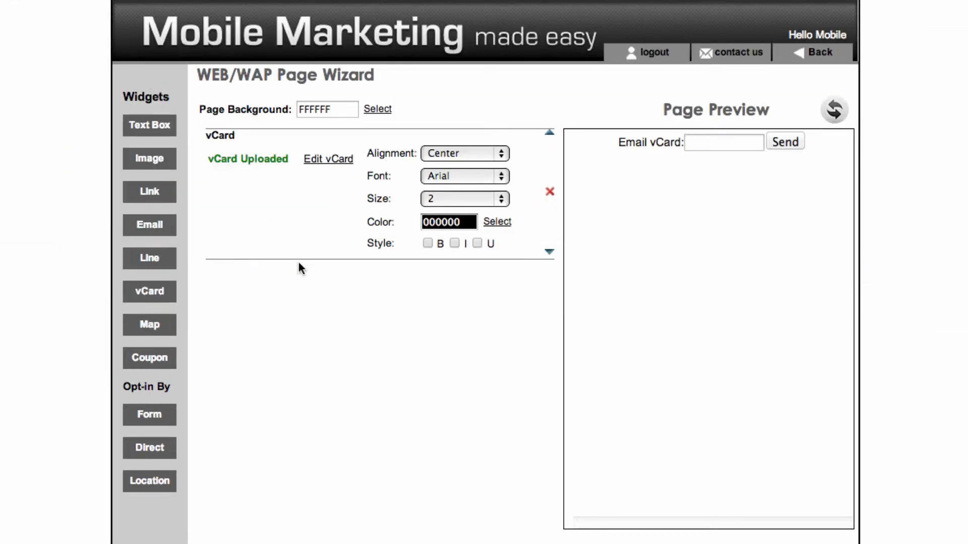
pyautogui.scroll(-3)
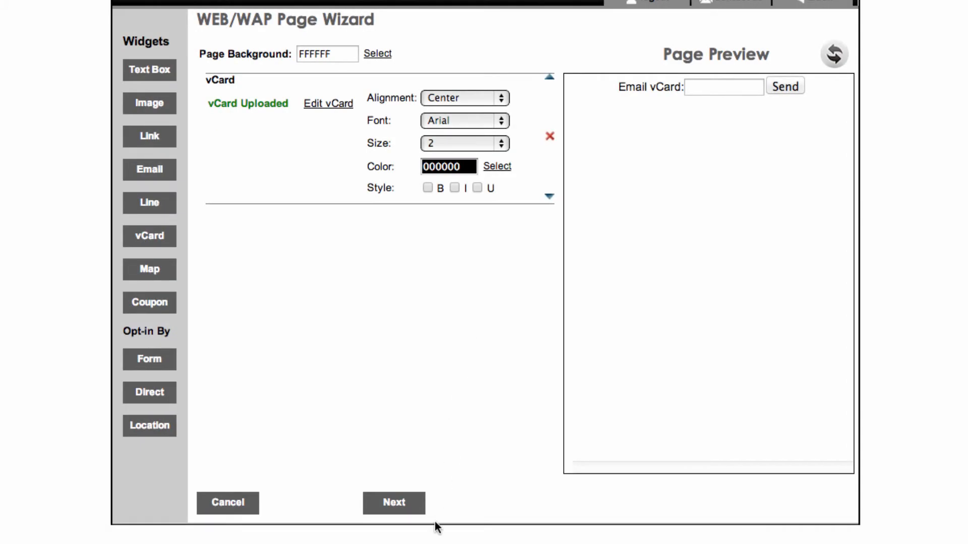
# Title the page vCard, assign keyword qi62 (71441-US), and finish saving it
pyautogui.click(394, 502)
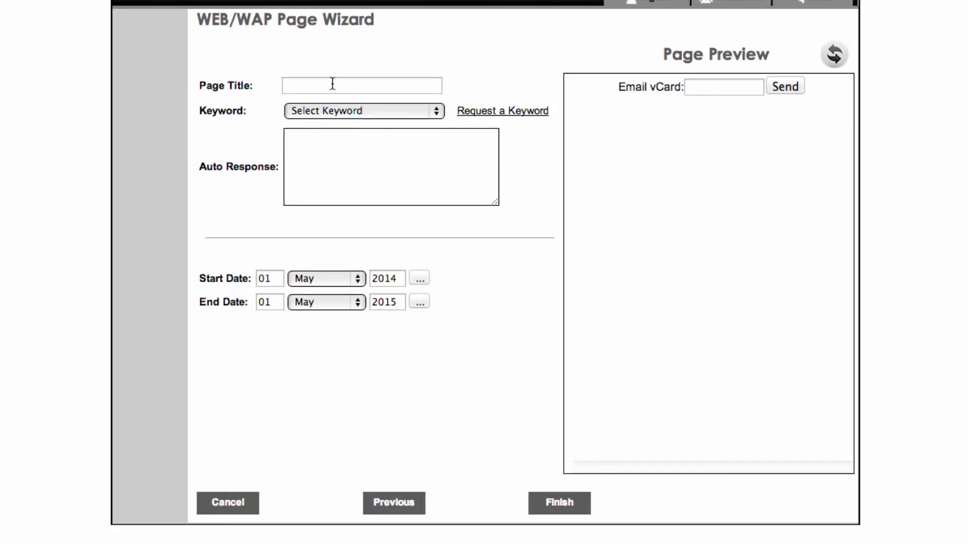
pyautogui.write('vCard')
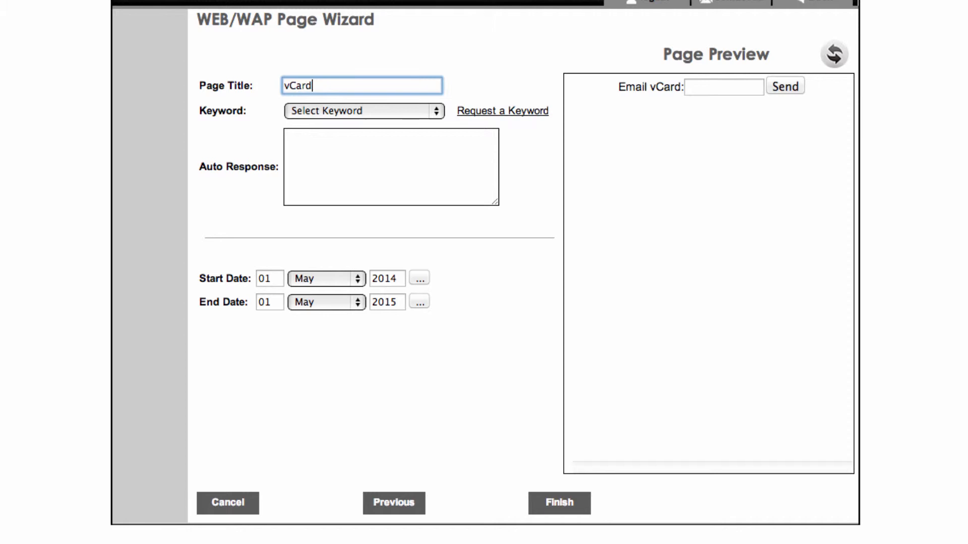
pyautogui.click(363, 111)
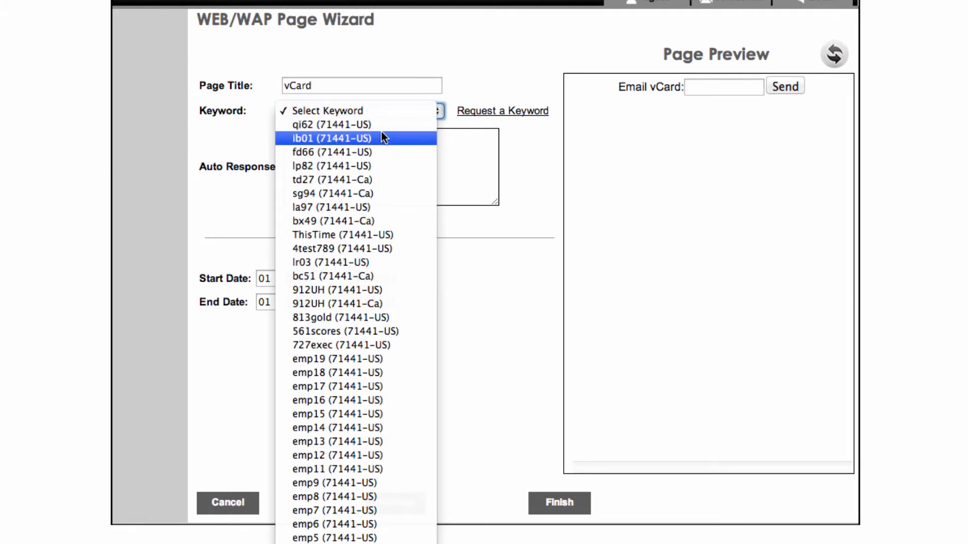
pyautogui.click(320, 124)
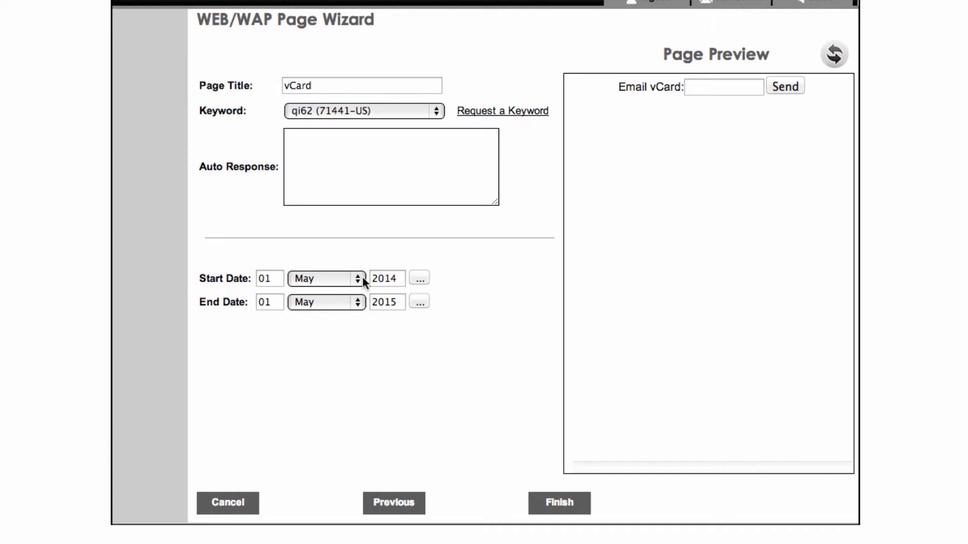
pyautogui.click(559, 516)
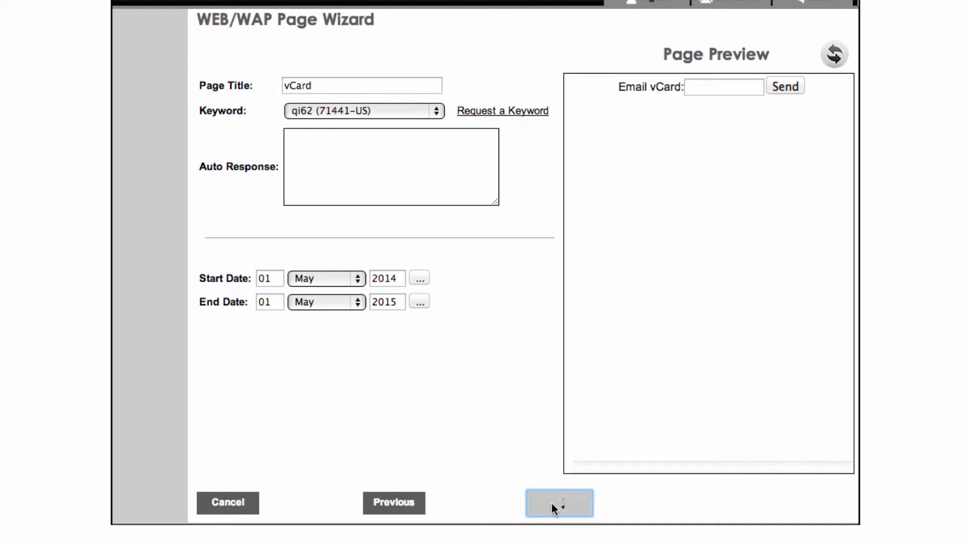
pyautogui.click(558, 507)
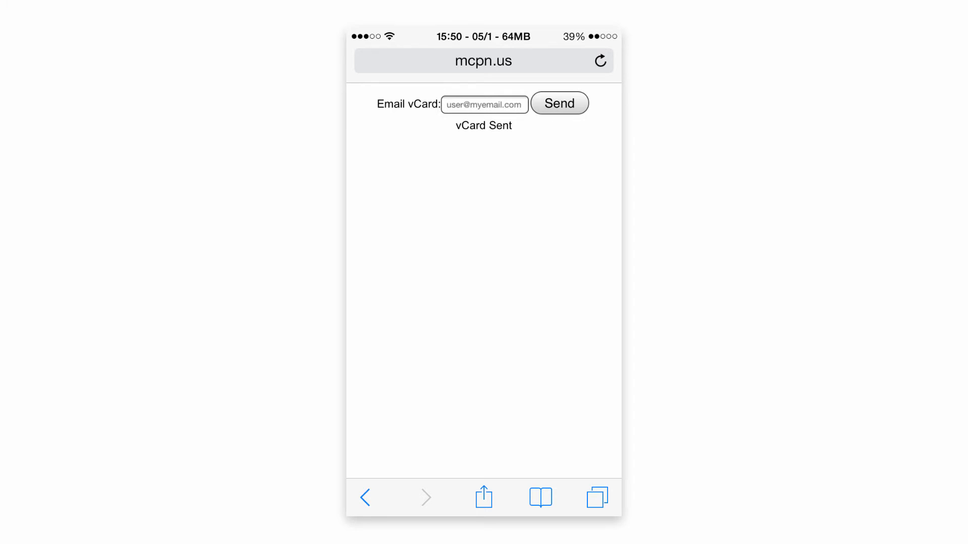
# Open the Shared vCard email and its vCard.vcf attachment showing the Mobile Contact
pyautogui.click(559, 102)
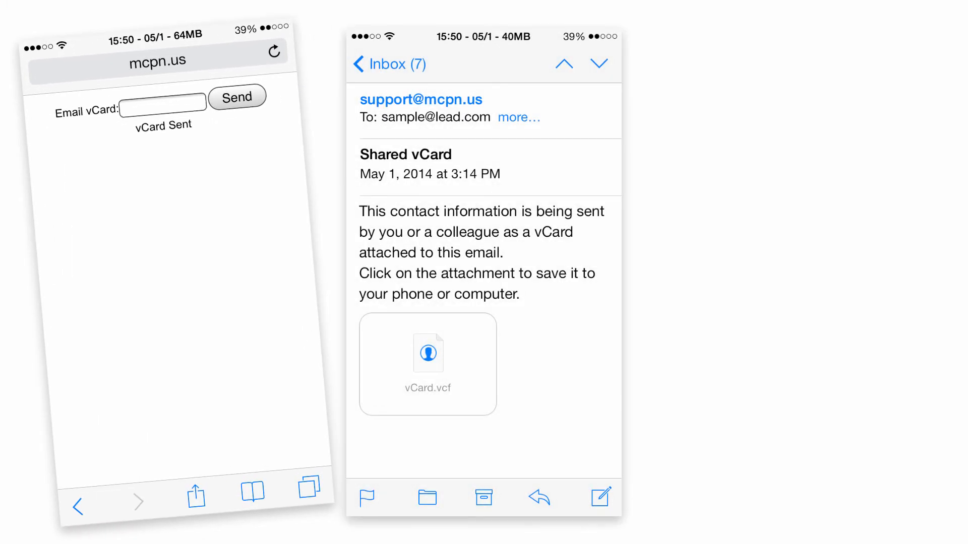
pyautogui.click(428, 364)
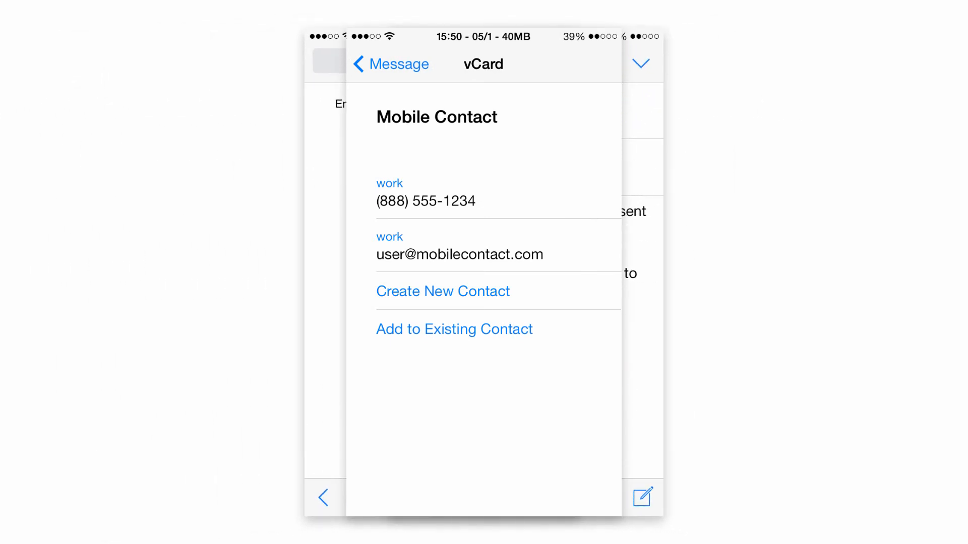